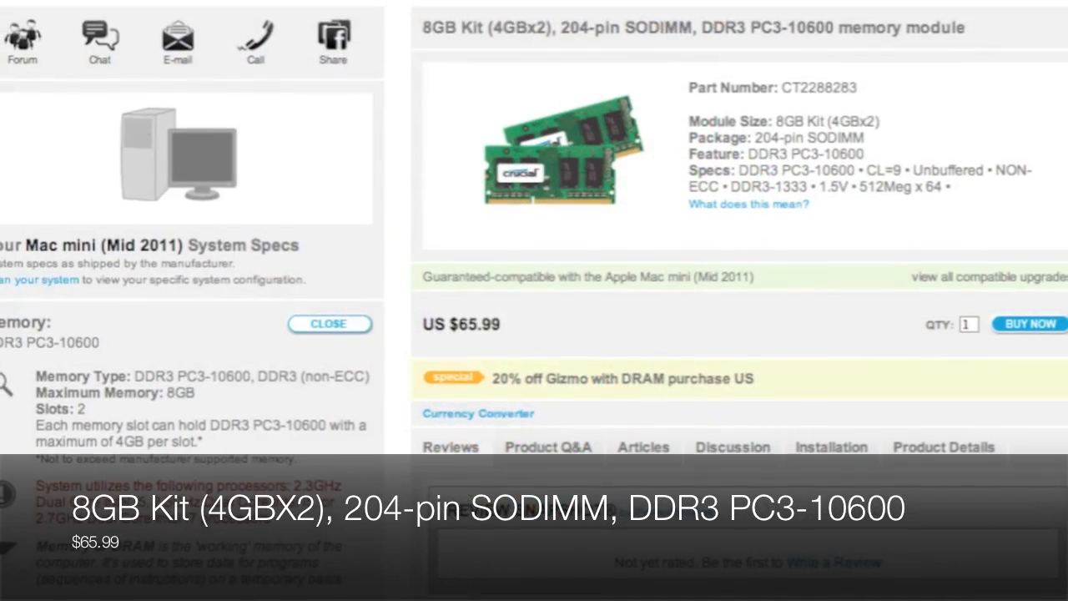
Bring up About This Mac, its More Info overview, and the full System Report
scroll(up, 3)
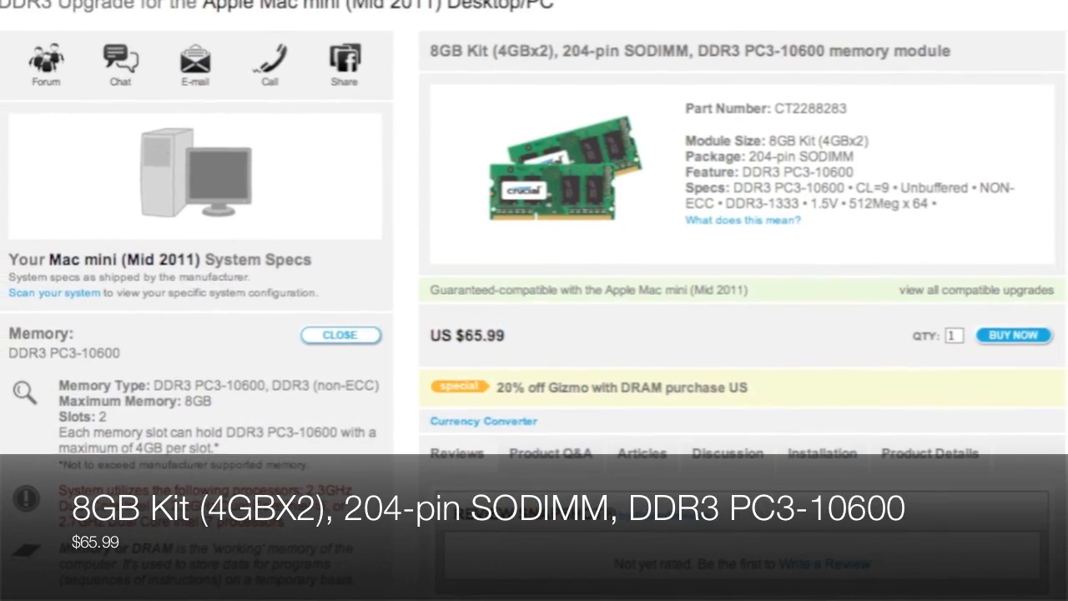
click(13, 7)
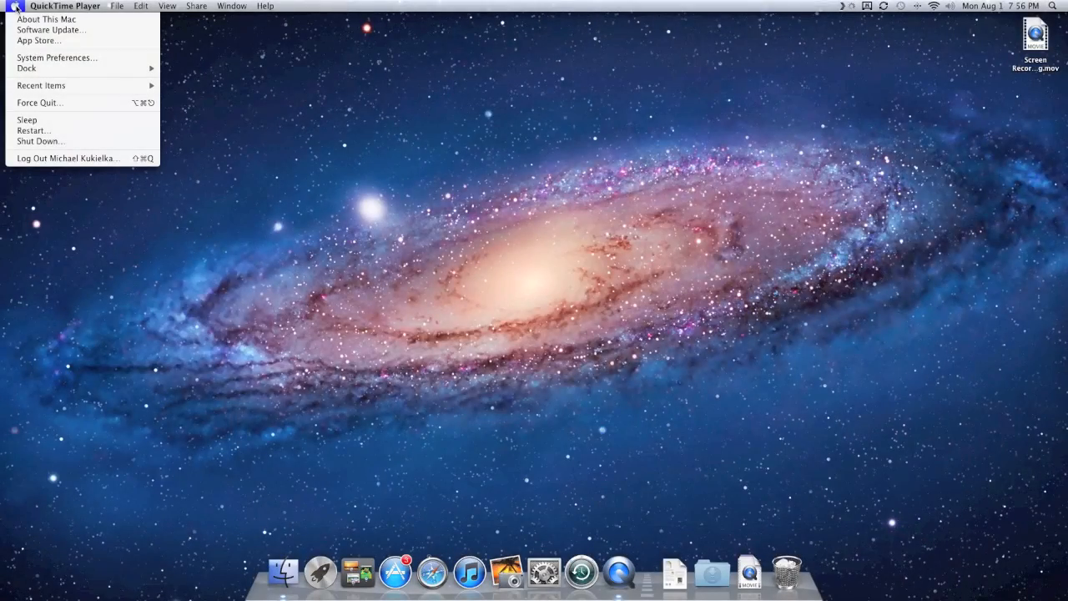
click(47, 20)
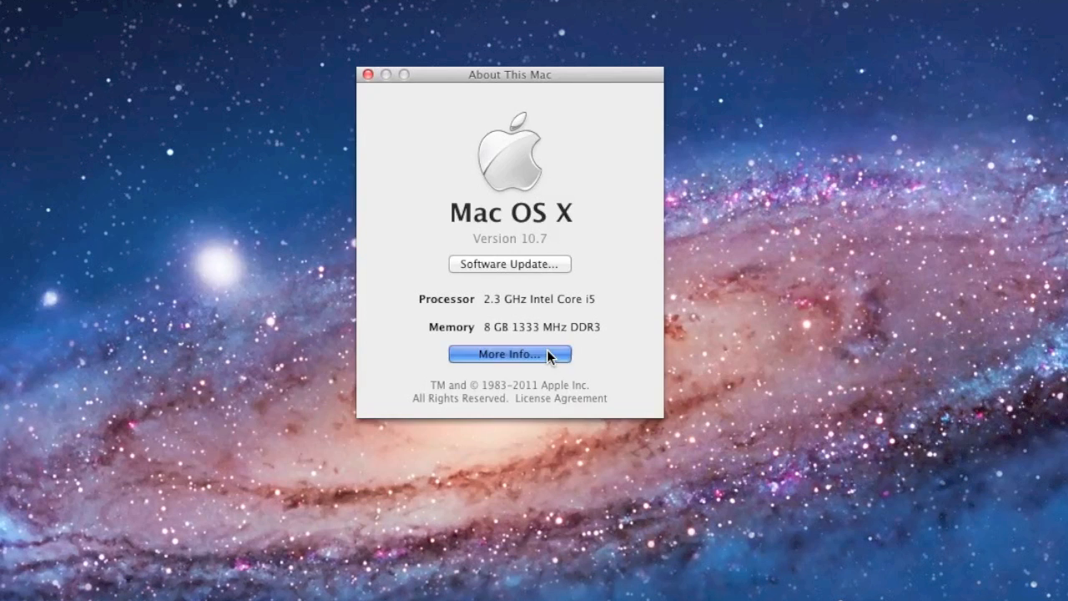
click(509, 354)
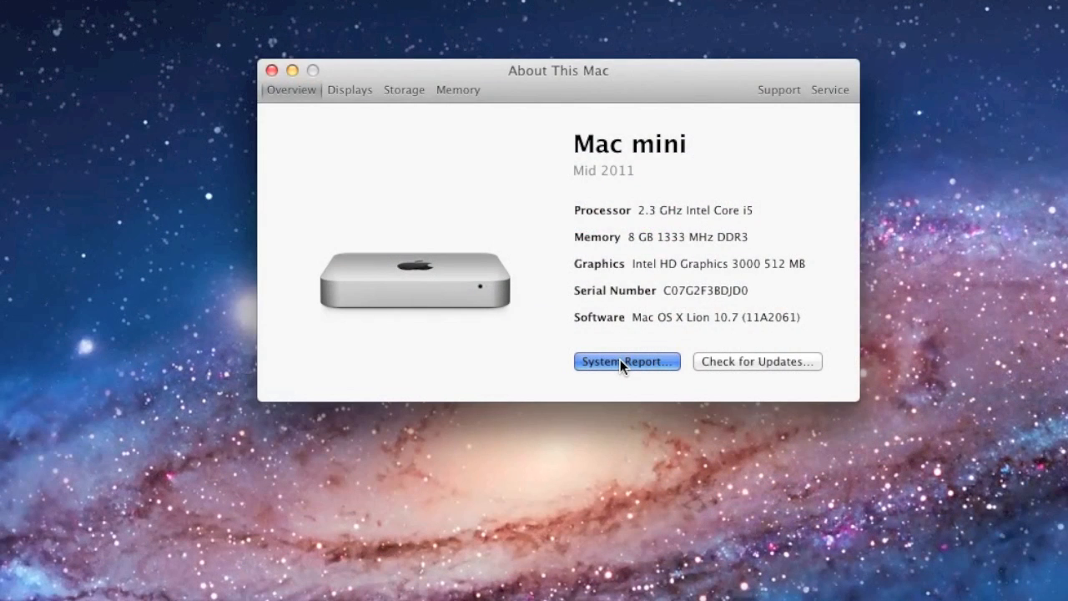
click(627, 360)
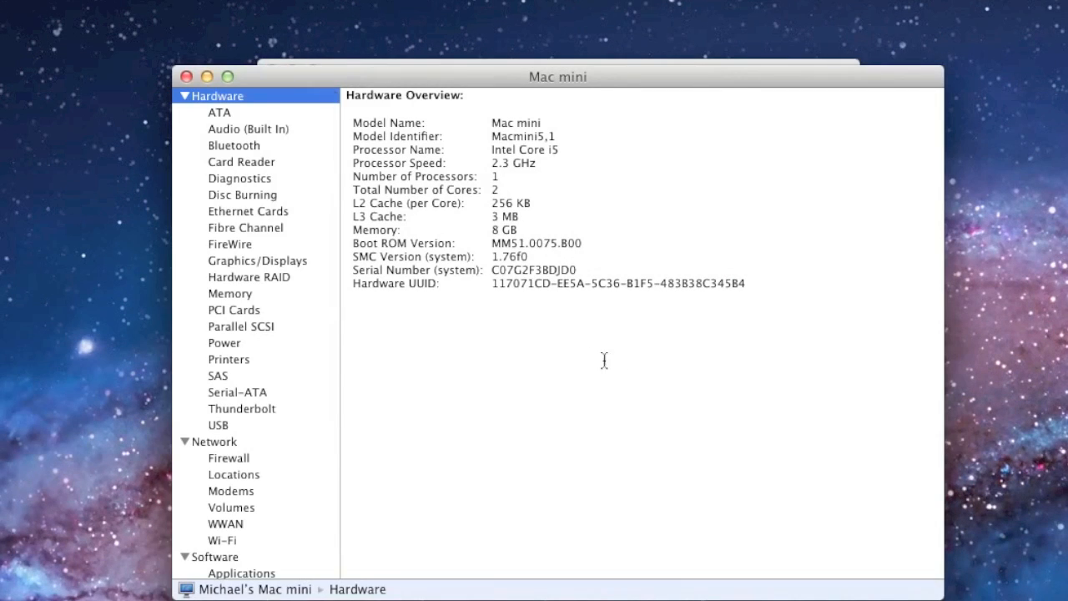
Show the Memory pane listing two 4 GB DDR3 1333 MHz modules in BANK 0/DIMM0 and BANK 1/DIMM0
click(230, 294)
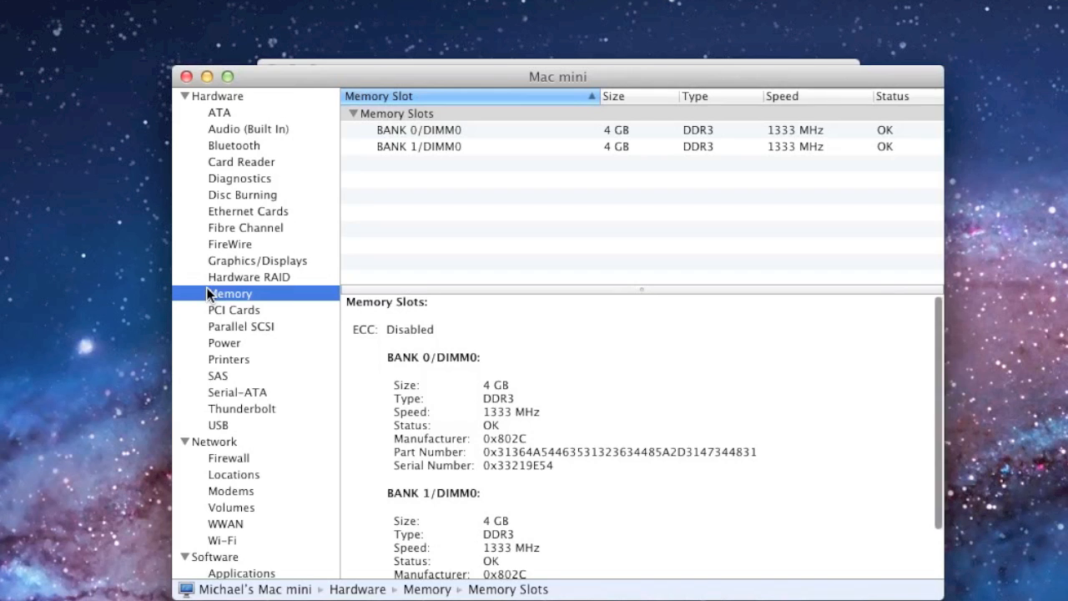
mouse_move(685, 287)
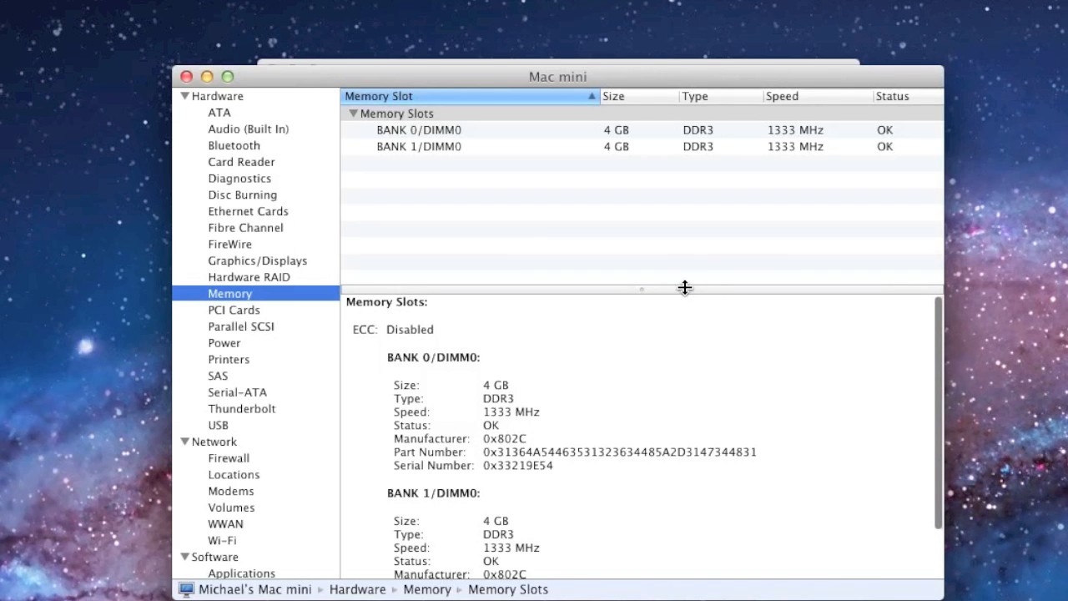
drag(684, 287, 697, 164)
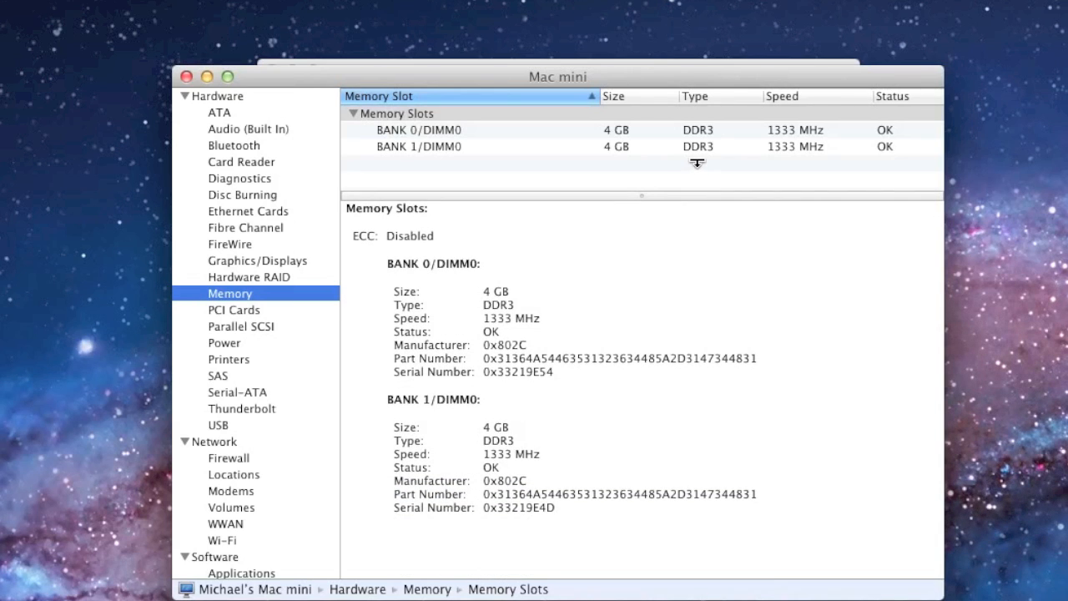